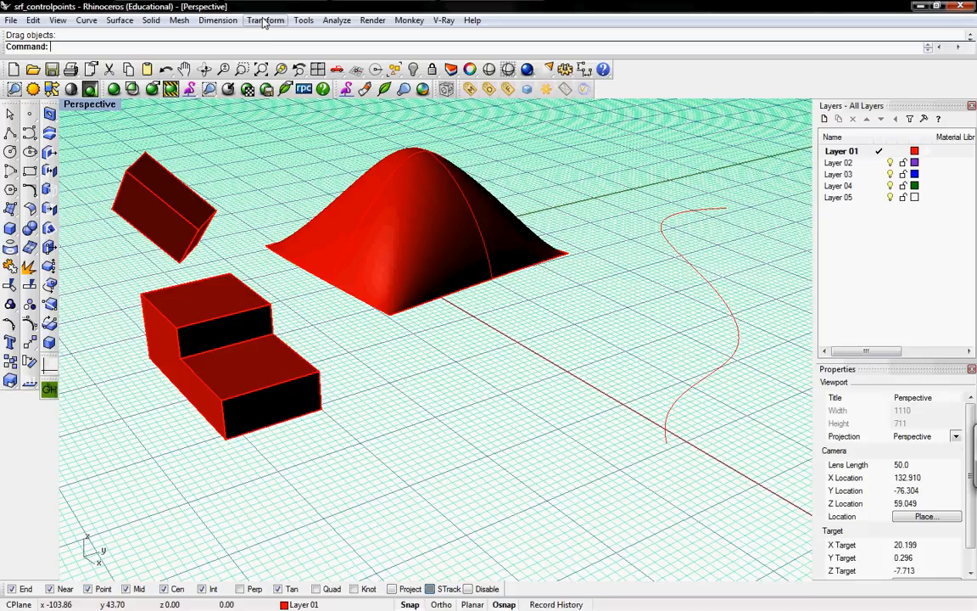
Step: Show the Transform menu's Orient submenu with 2 Points, 3 Points and On Surface
{"action": "left_click", "coordinate": [265, 19]}
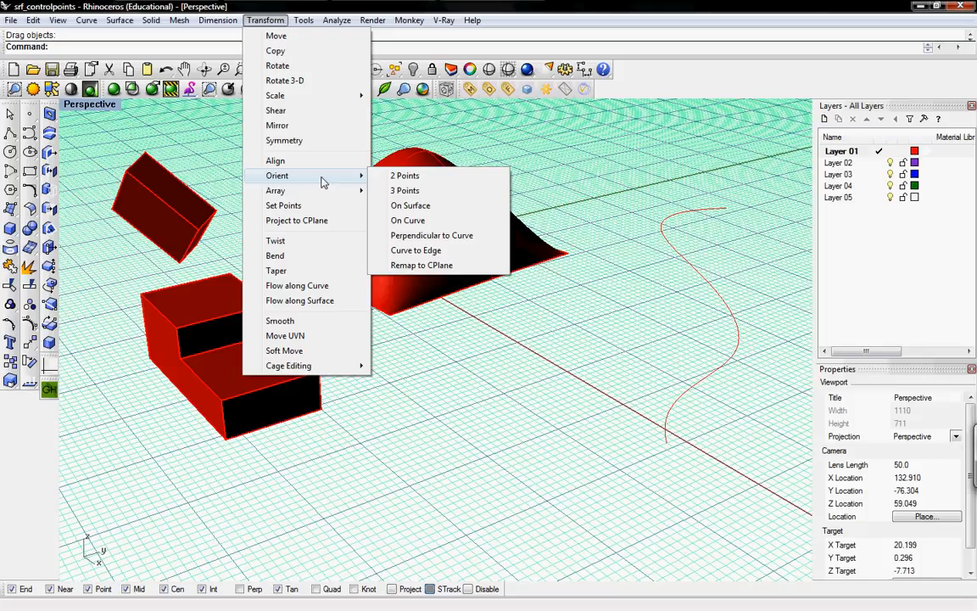
{"action": "mouse_move", "coordinate": [276, 126]}
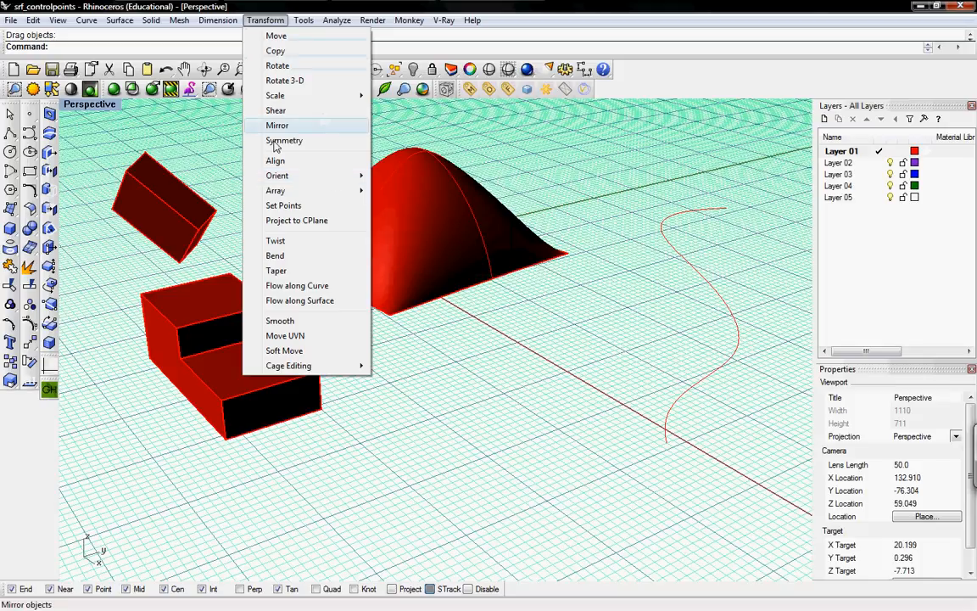
{"action": "mouse_move", "coordinate": [276, 176]}
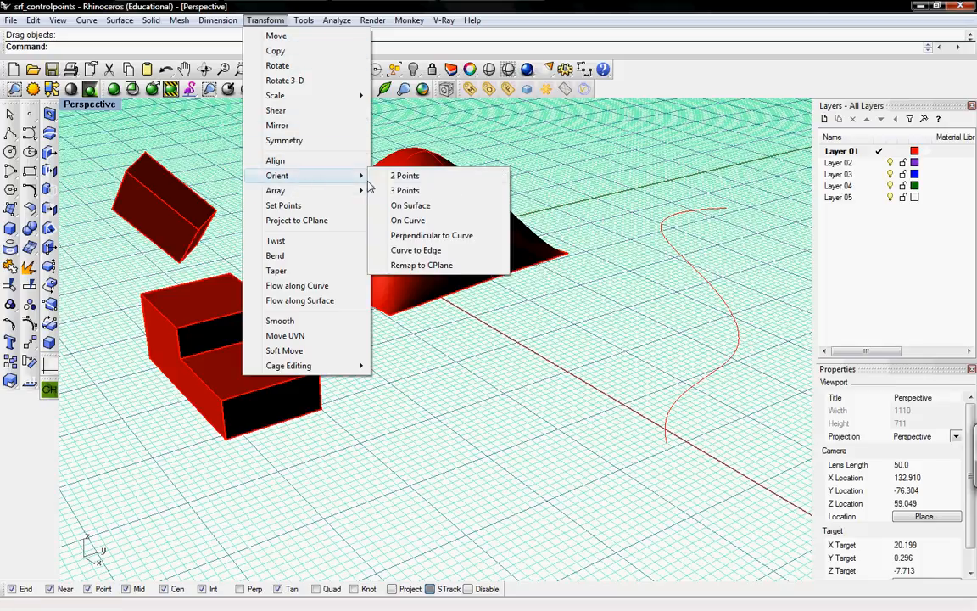
{"action": "mouse_move", "coordinate": [404, 176]}
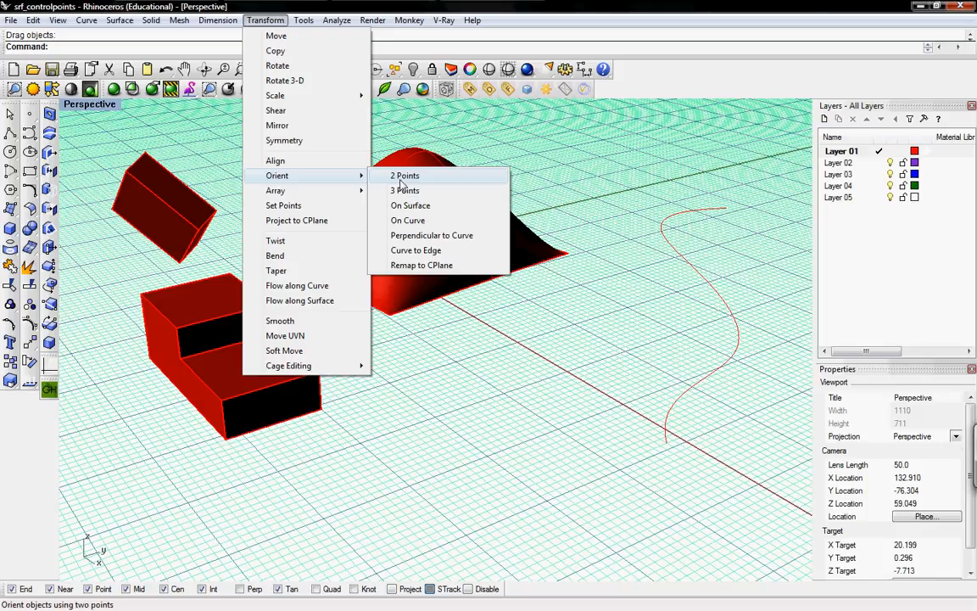
{"action": "mouse_move", "coordinate": [404, 190]}
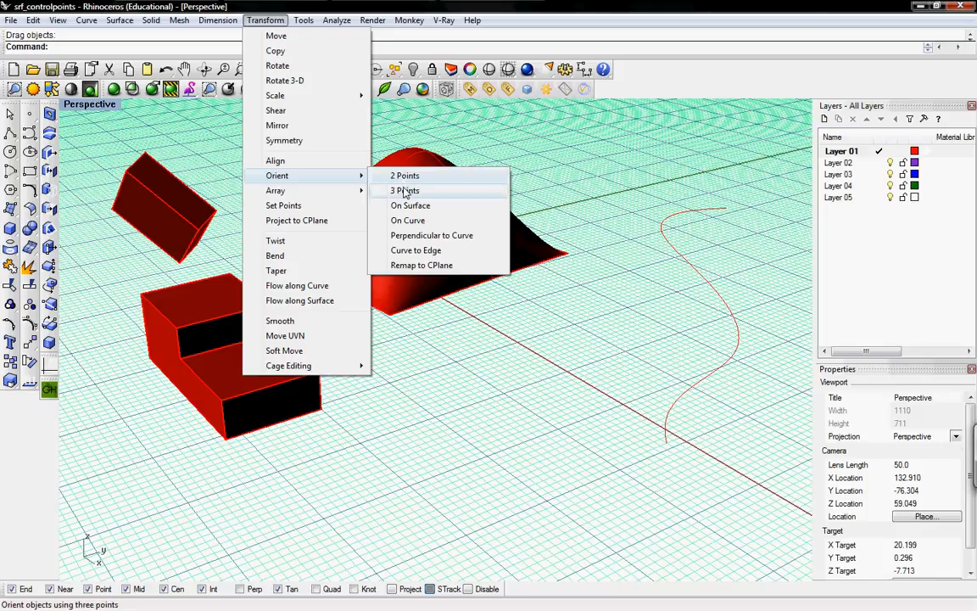
Step: Orient the tilted red box by 3 points into the stepped block's notch, then orbit to check
{"action": "left_click", "coordinate": [405, 190]}
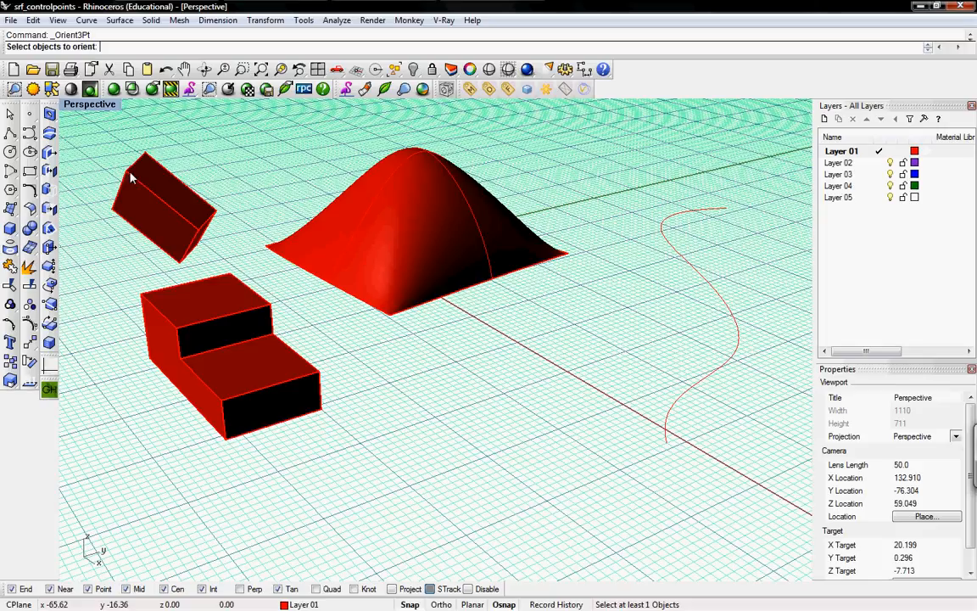
{"action": "left_click", "coordinate": [161, 207]}
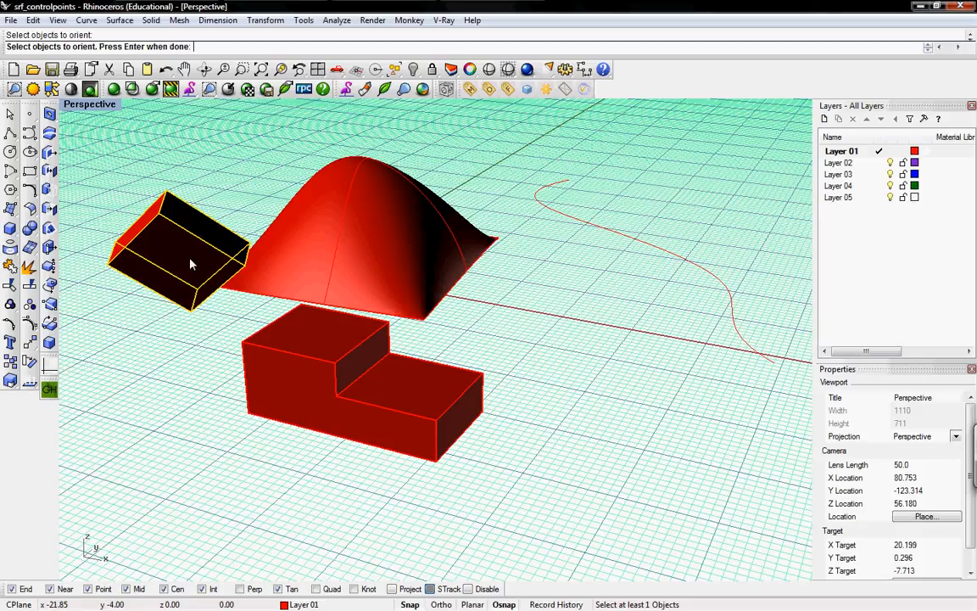
{"action": "mouse_move", "coordinate": [396, 388]}
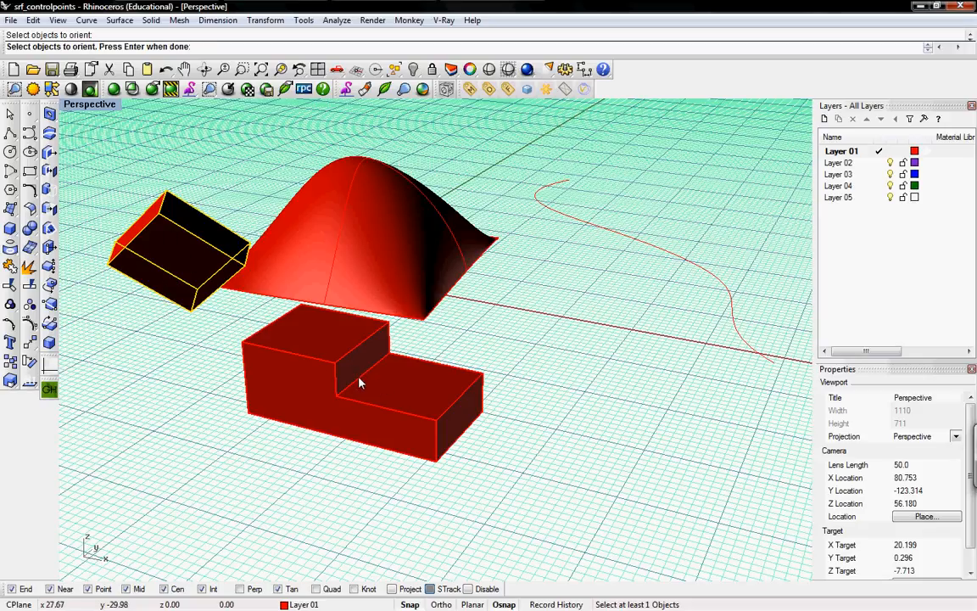
{"action": "mouse_move", "coordinate": [143, 270]}
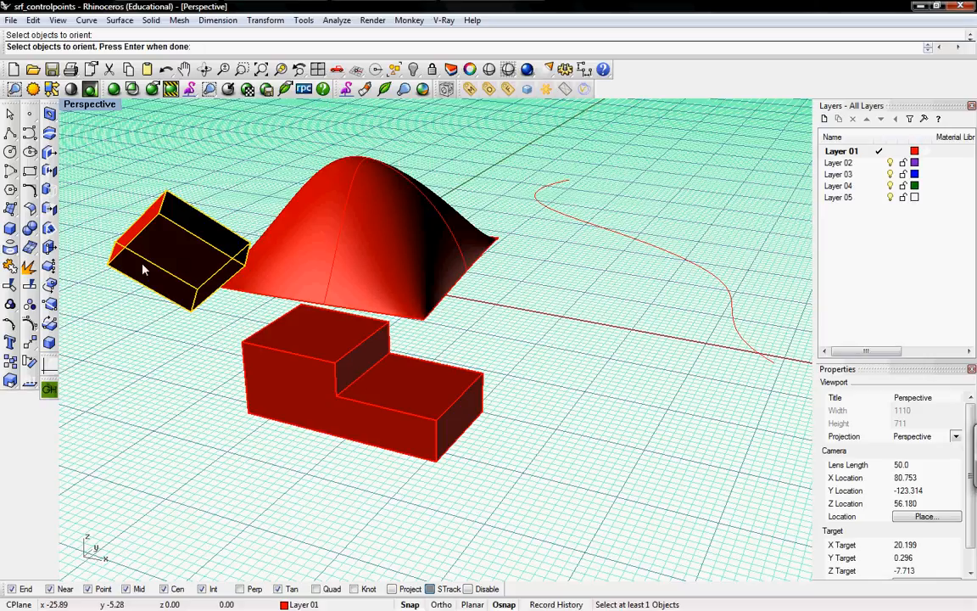
{"action": "mouse_move", "coordinate": [115, 152]}
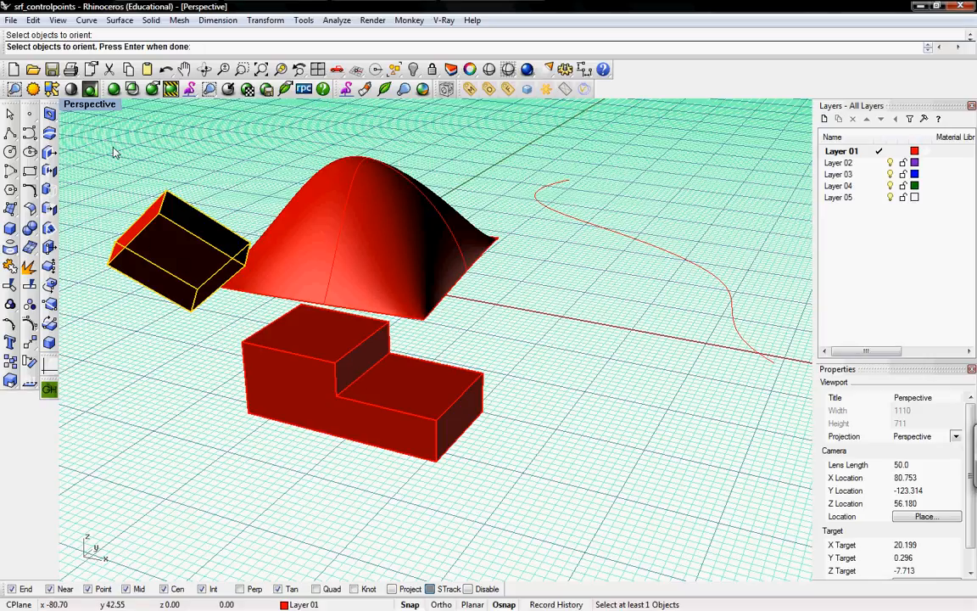
{"action": "mouse_move", "coordinate": [121, 191]}
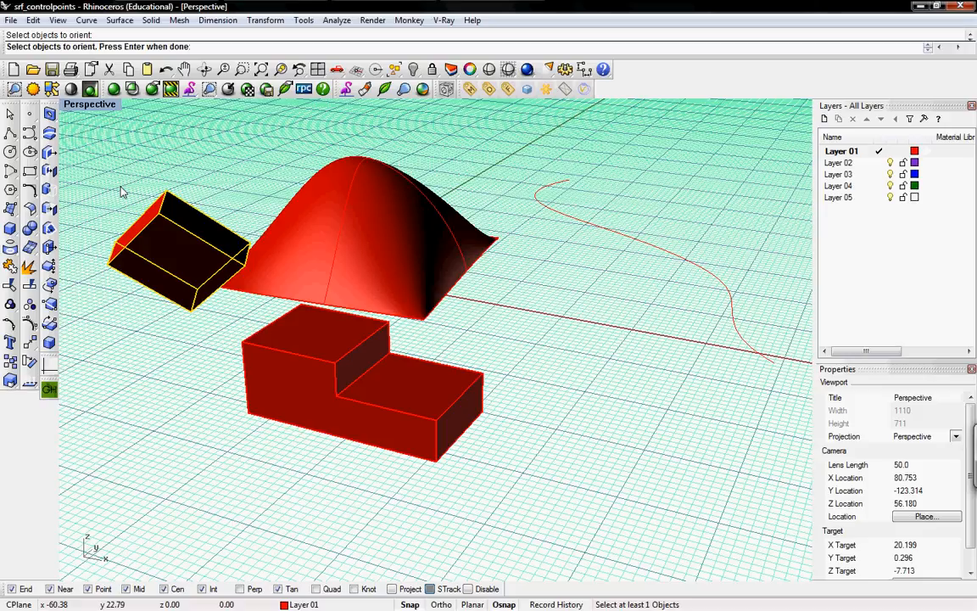
{"action": "left_click", "coordinate": [111, 263]}
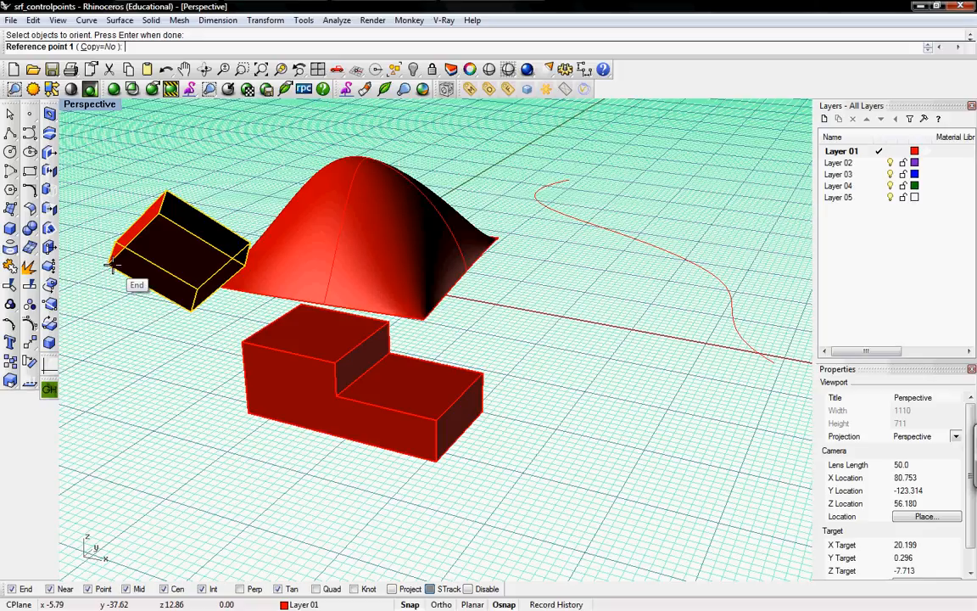
{"action": "mouse_move", "coordinate": [109, 269]}
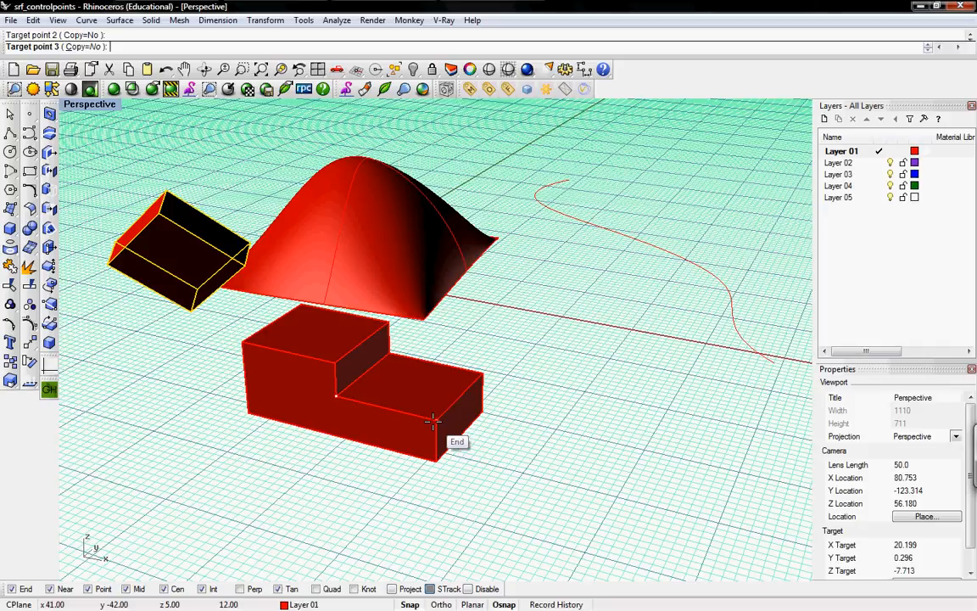
{"action": "left_click", "coordinate": [433, 422]}
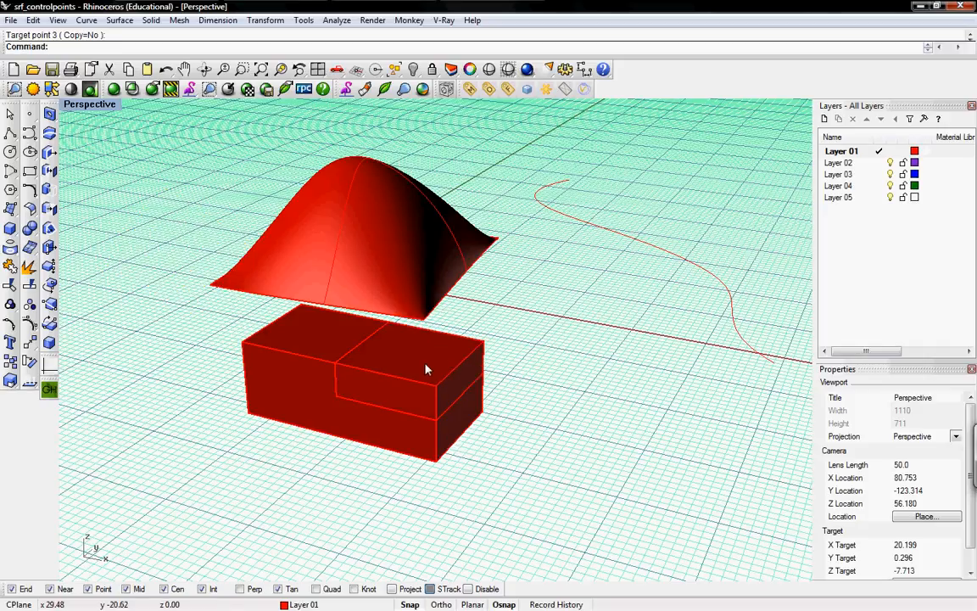
{"action": "left_click_drag", "start_coordinate": [424, 369], "coordinate": [340, 355]}
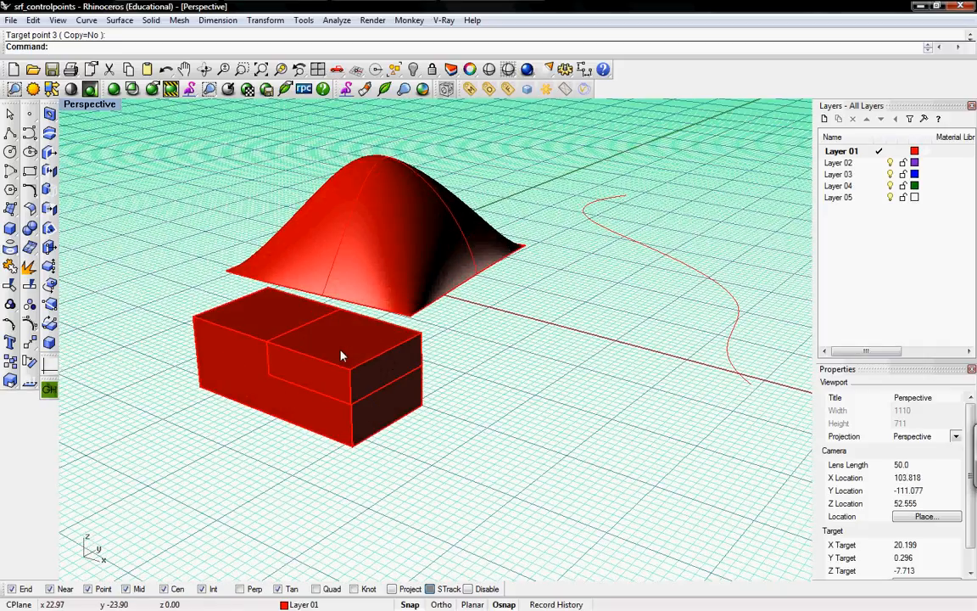
{"action": "mouse_move", "coordinate": [371, 357]}
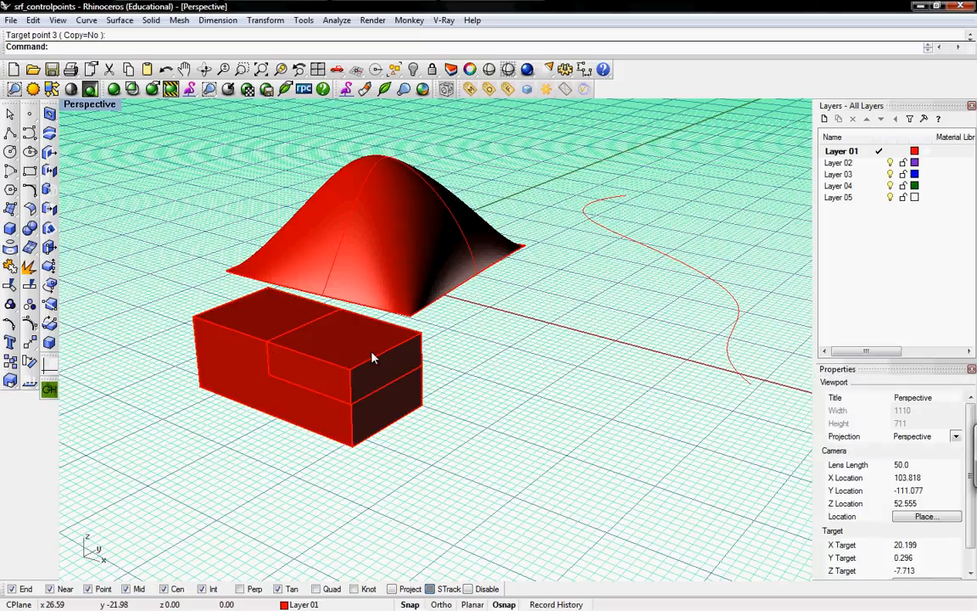
{"action": "mouse_move", "coordinate": [322, 367]}
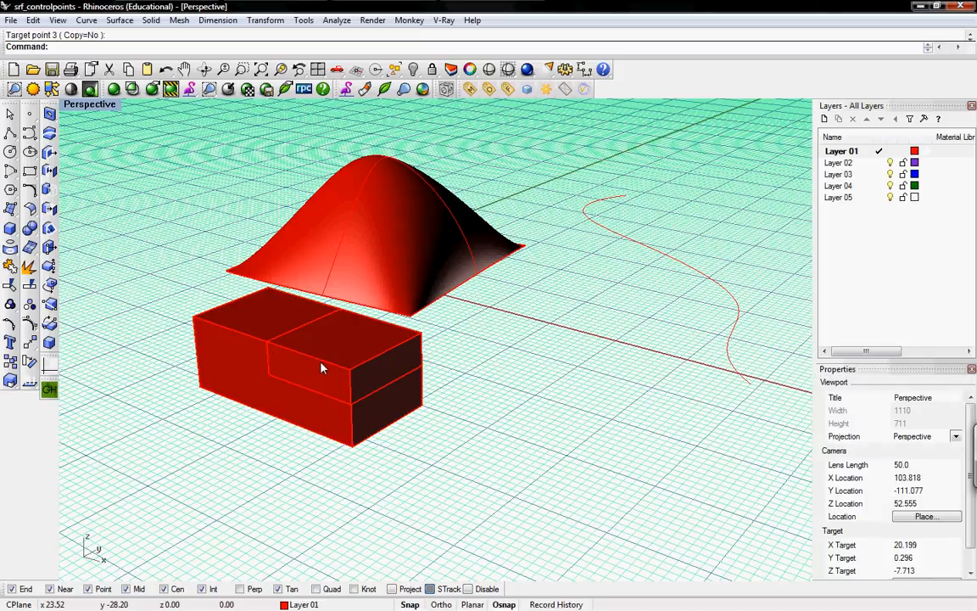
{"action": "mouse_move", "coordinate": [315, 369]}
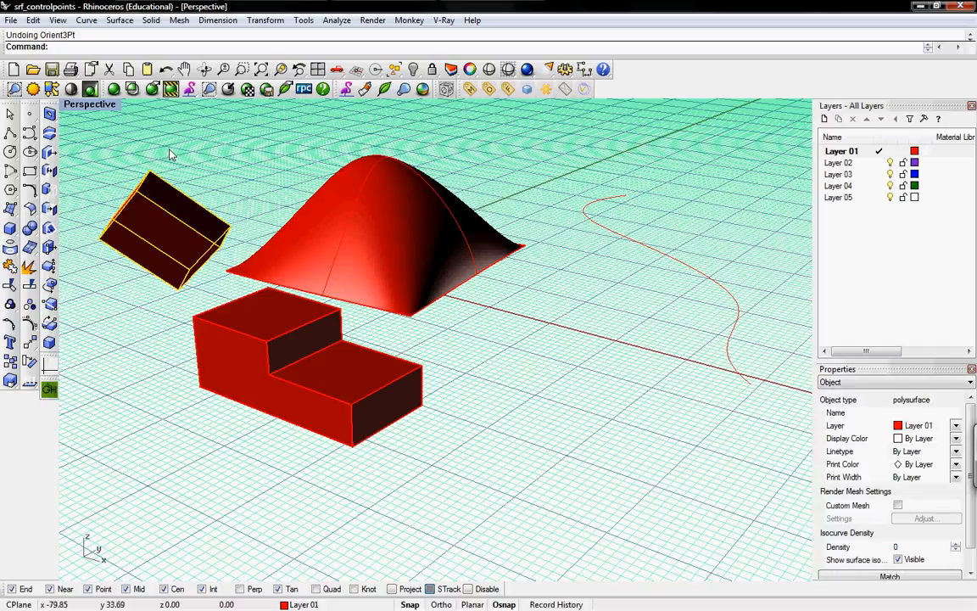
Step: Start orienting the tilted box by 2 points and orbit the Perspective view to inspect
{"action": "left_click", "coordinate": [265, 19]}
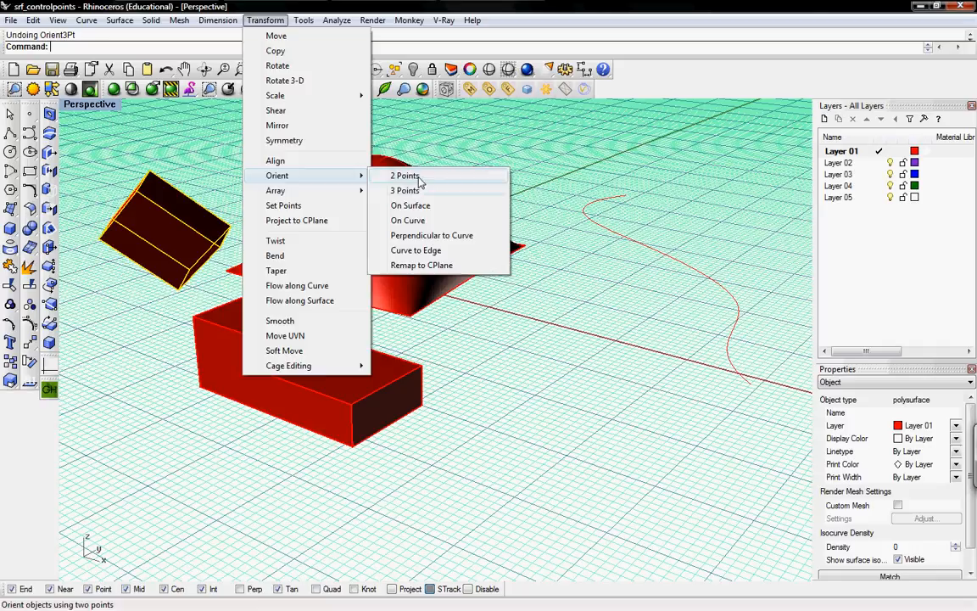
{"action": "left_click", "coordinate": [405, 176]}
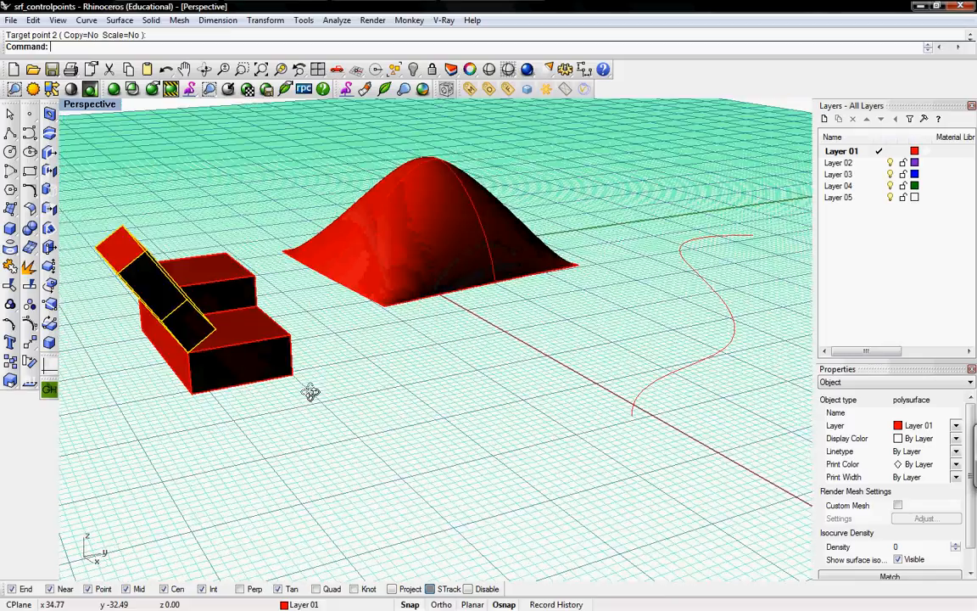
{"action": "left_click_drag", "start_coordinate": [311, 392], "coordinate": [351, 397]}
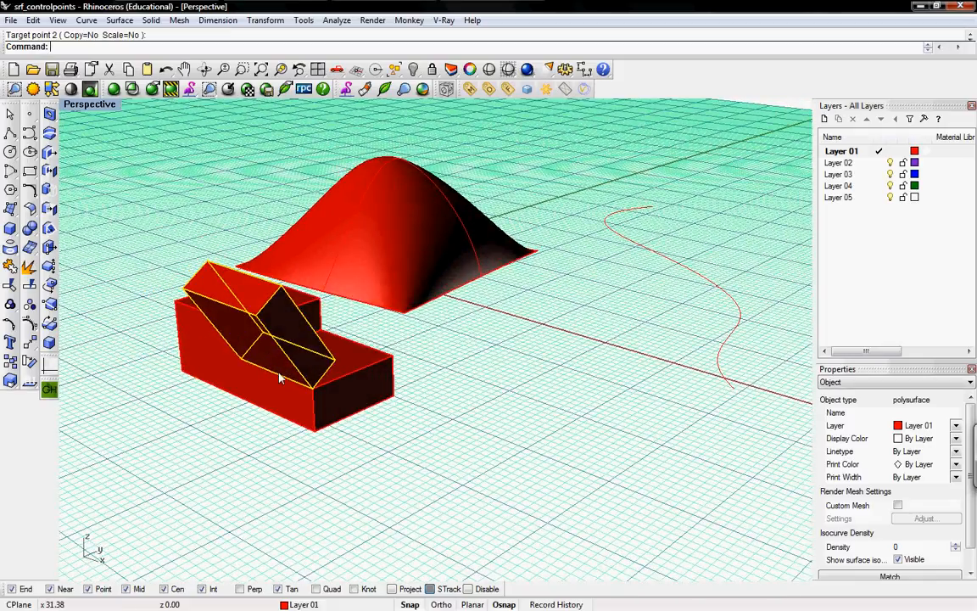
{"action": "mouse_move", "coordinate": [229, 280]}
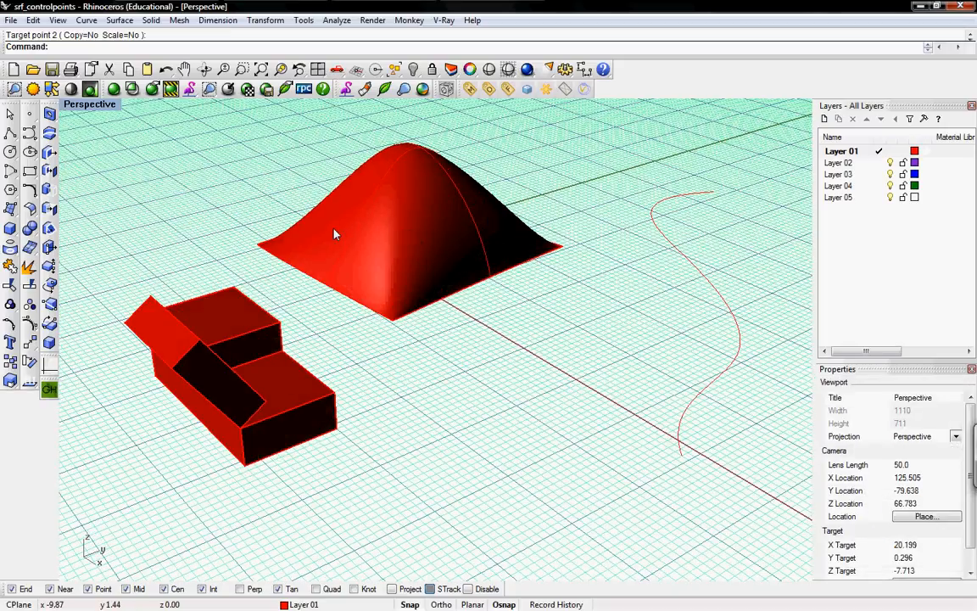
Step: Start Orient On Surface for the stepped box onto the dome
{"action": "left_click", "coordinate": [265, 20]}
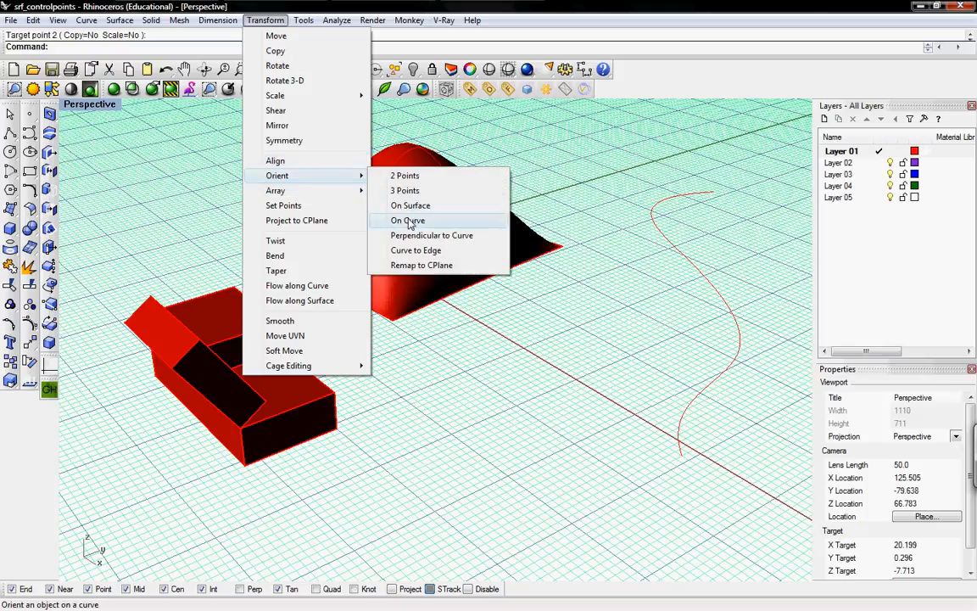
{"action": "mouse_move", "coordinate": [411, 206]}
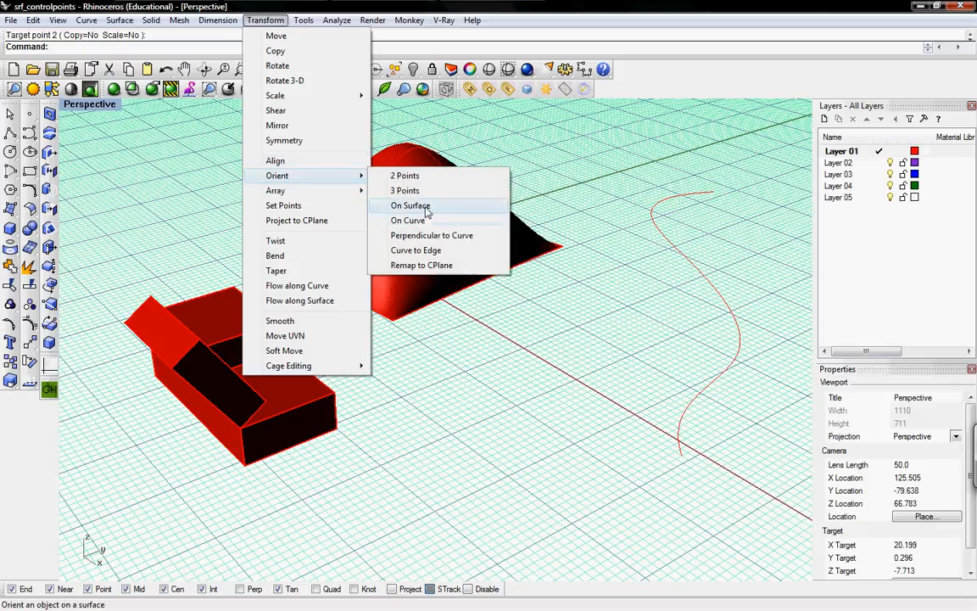
{"action": "left_click", "coordinate": [409, 205]}
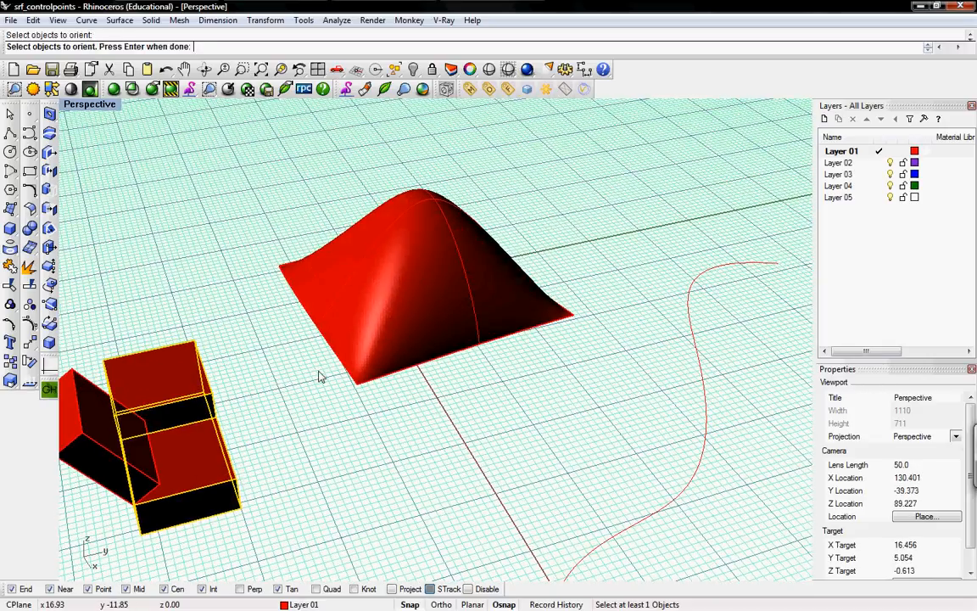
{"action": "mouse_move", "coordinate": [257, 325]}
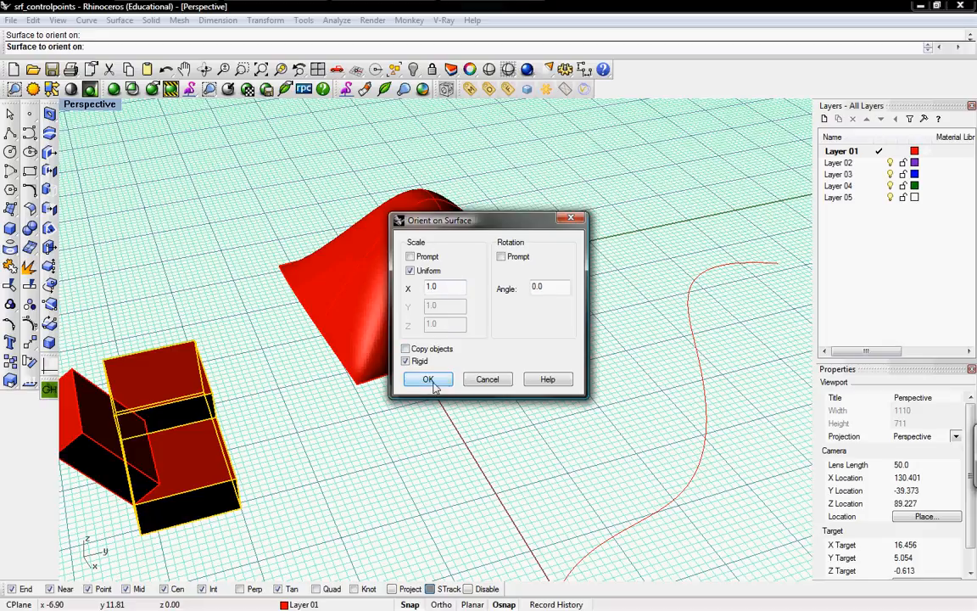
Step: Accept default scale and rotation to place the stepped box on the dome, then undo
{"action": "left_click", "coordinate": [429, 379]}
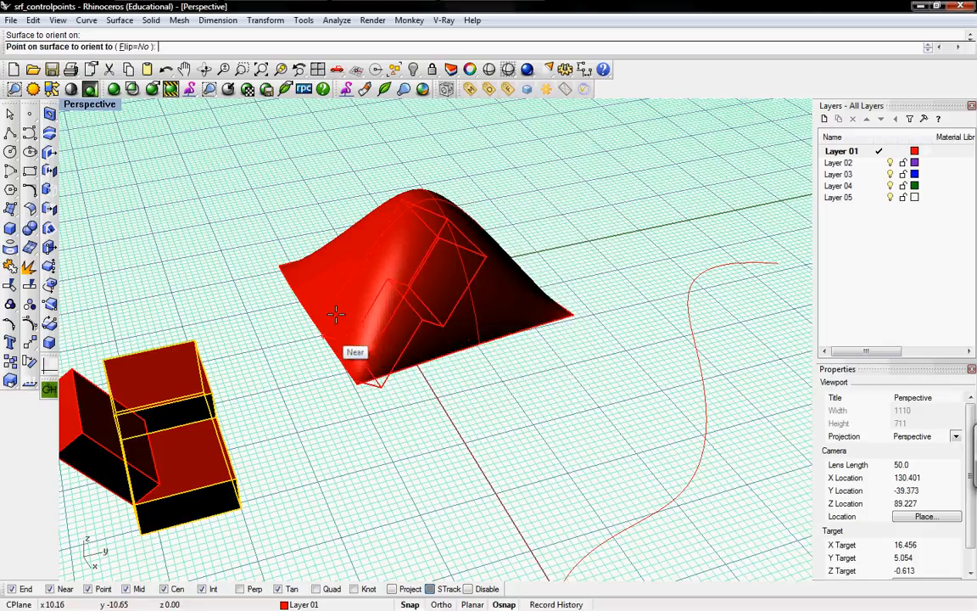
{"action": "mouse_move", "coordinate": [334, 295]}
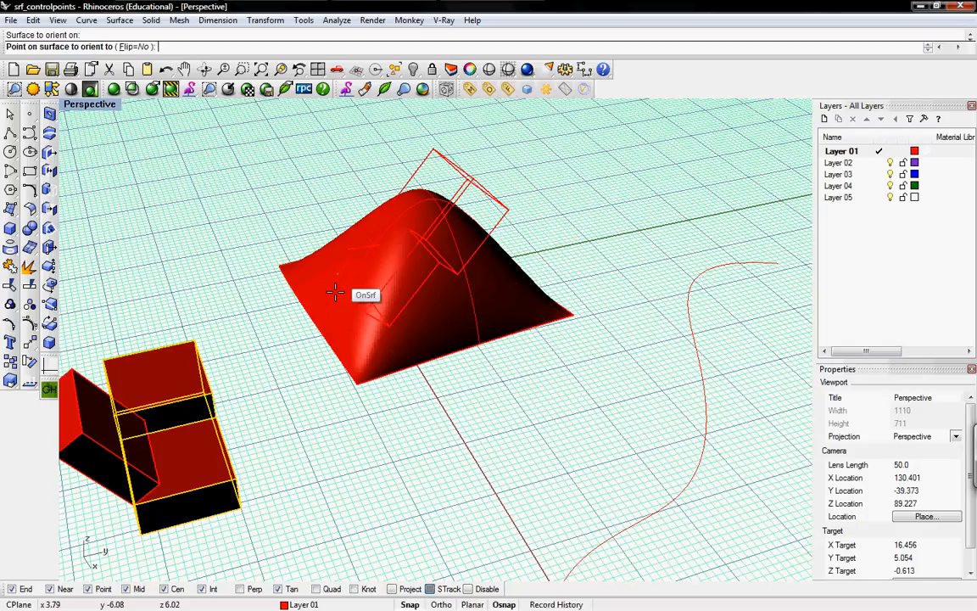
{"action": "mouse_move", "coordinate": [350, 251]}
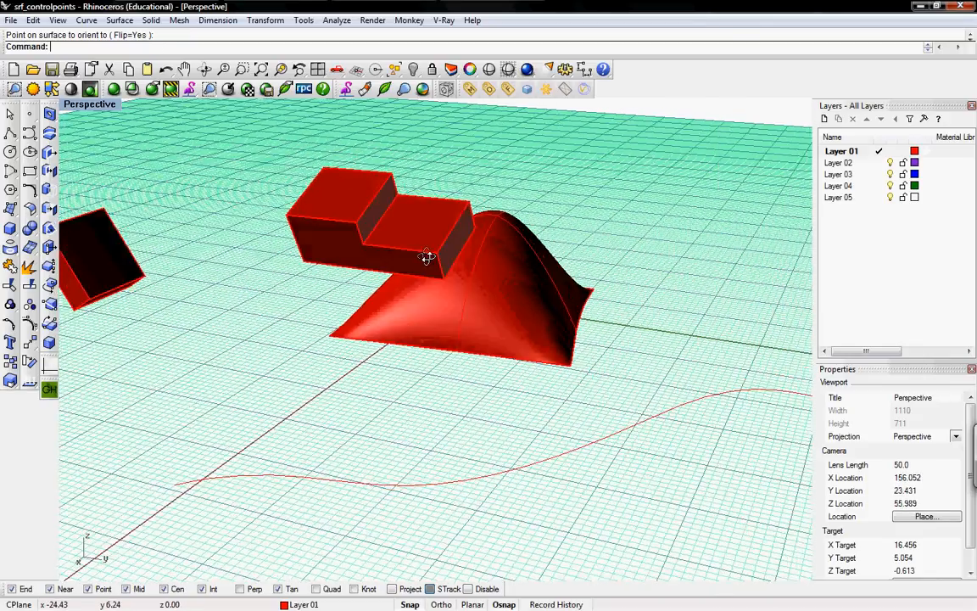
{"action": "key", "text": "ctrl+z"}
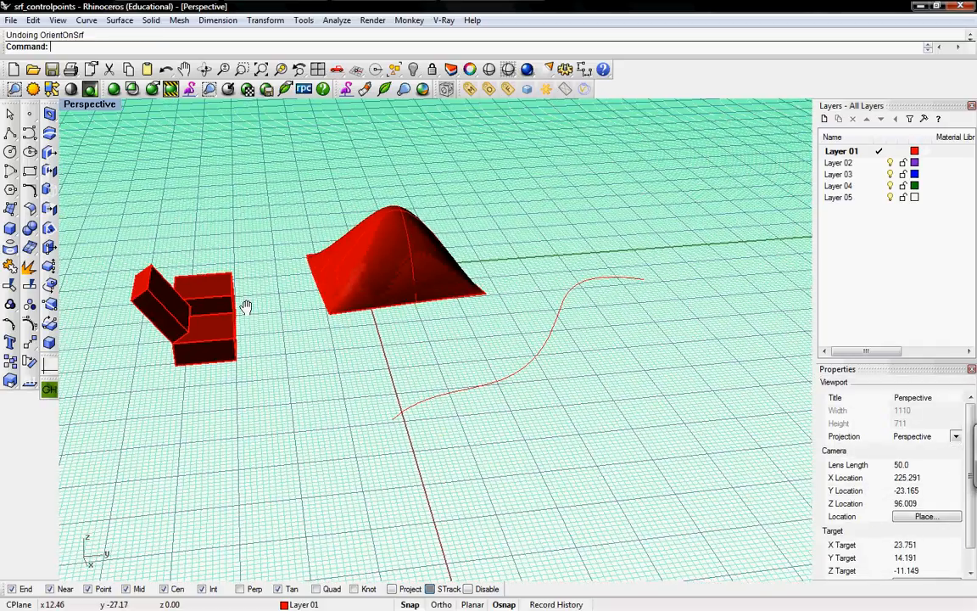
{"action": "left_click", "coordinate": [264, 19]}
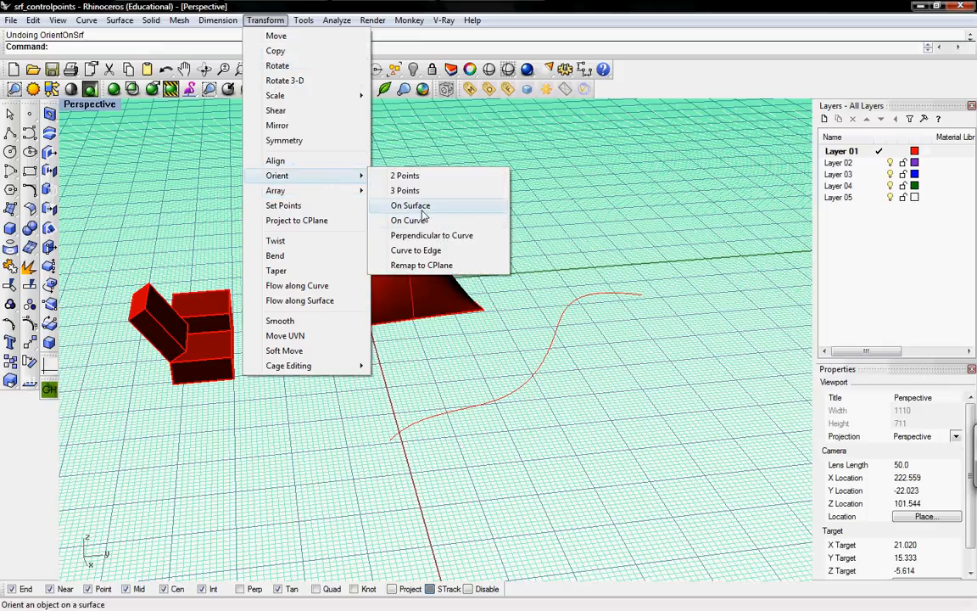
{"action": "left_click", "coordinate": [410, 205]}
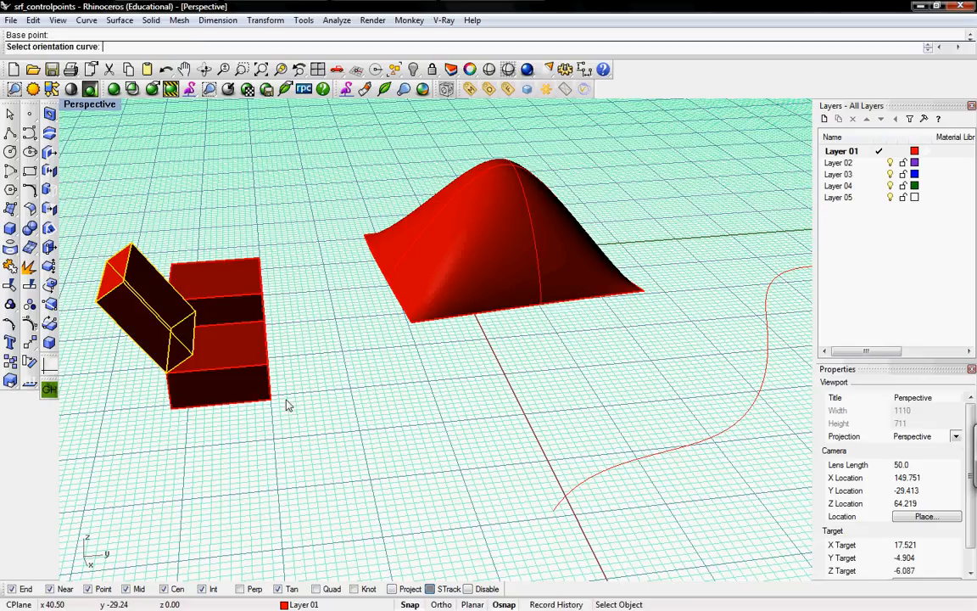
{"action": "mouse_move", "coordinate": [140, 299]}
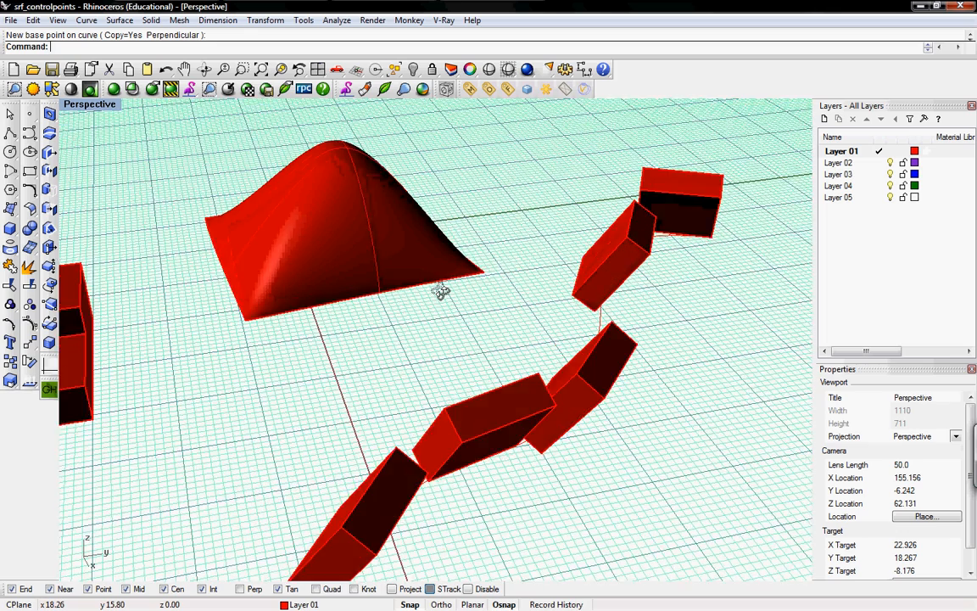
{"action": "left_click_drag", "start_coordinate": [440, 292], "coordinate": [416, 280]}
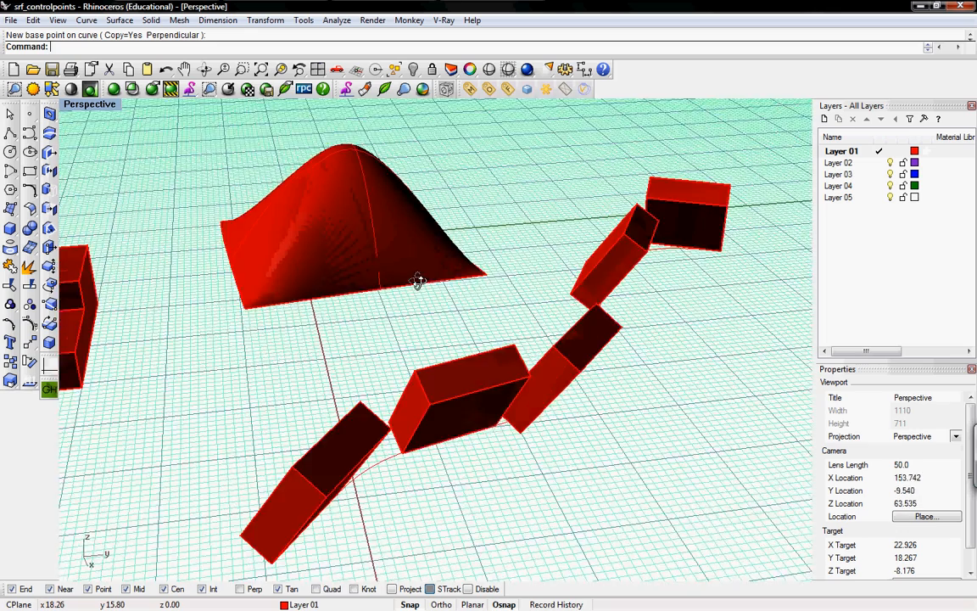
{"action": "key", "text": "ctrl+z"}
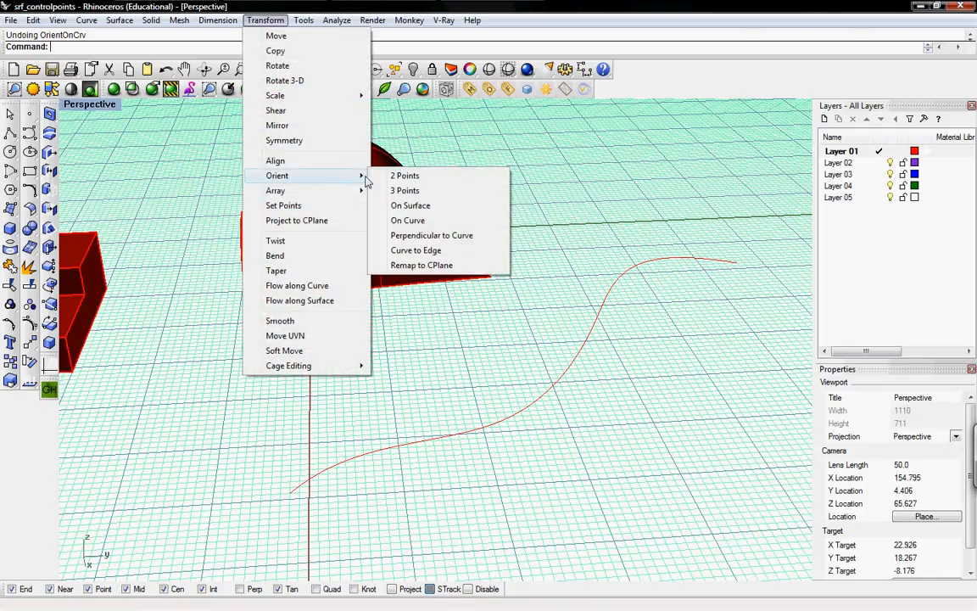
{"action": "mouse_move", "coordinate": [416, 250]}
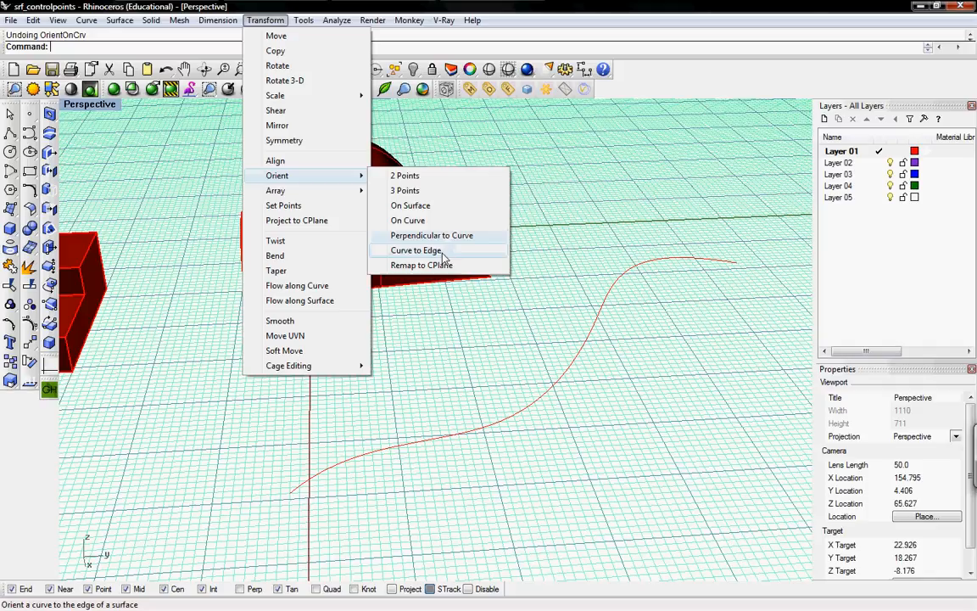
{"action": "mouse_move", "coordinate": [422, 265]}
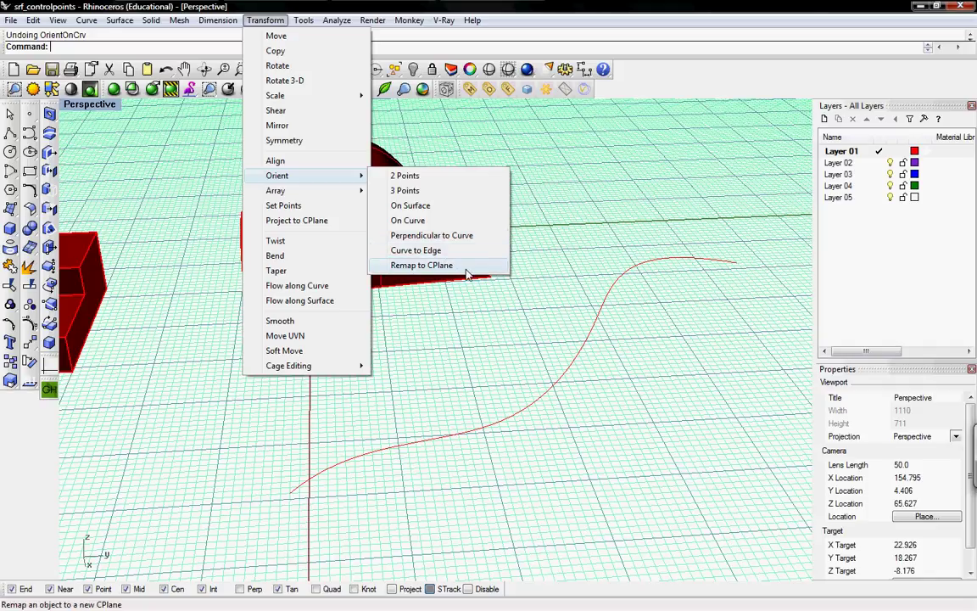
{"action": "mouse_move", "coordinate": [458, 266]}
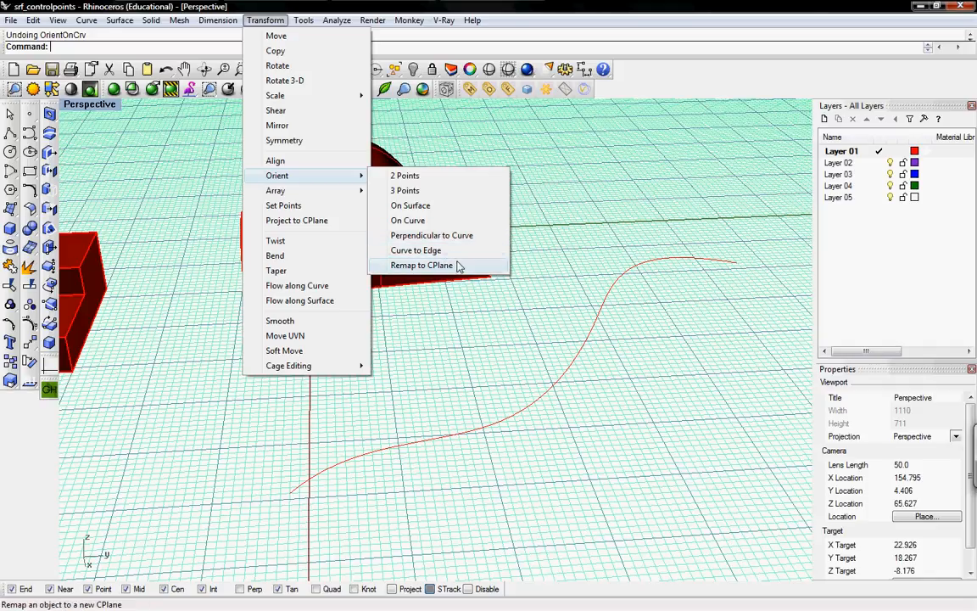